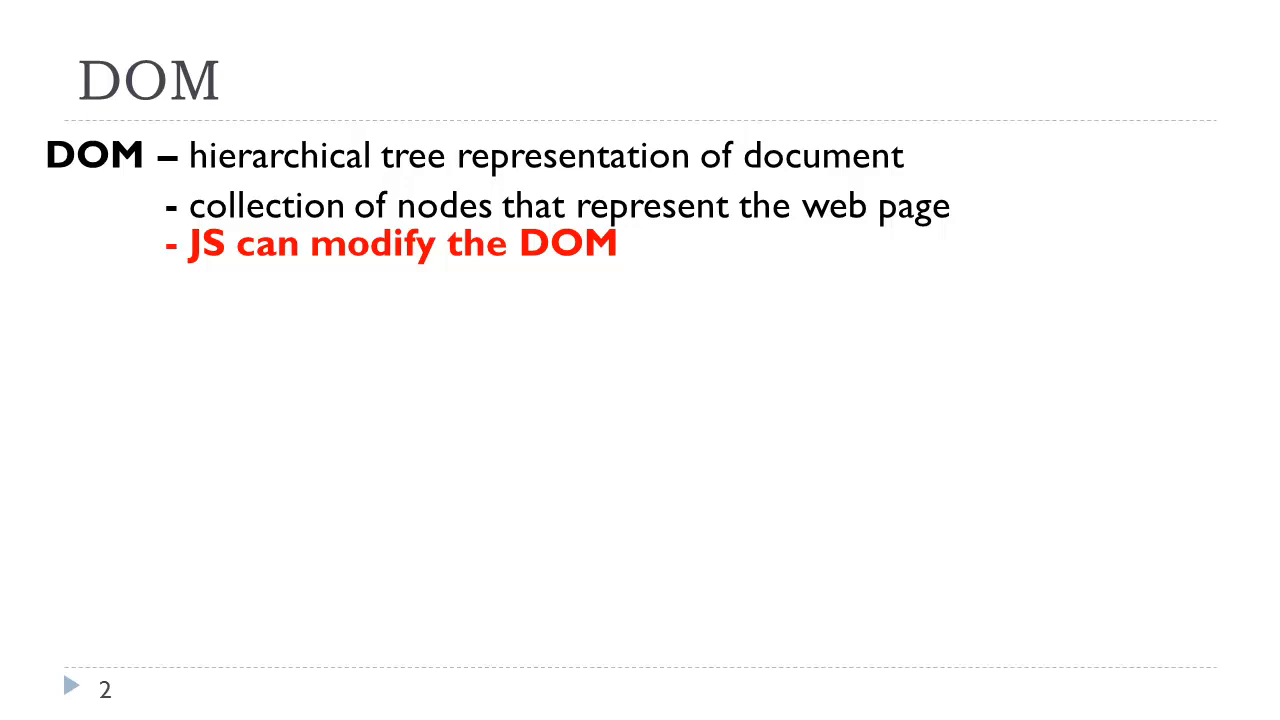
Step: Play the animations bringing in the bullet list, html tree diagram and nodes callout
{"action": "left_click_drag", "start_coordinate": [196, 156], "coordinate": [904, 156]}
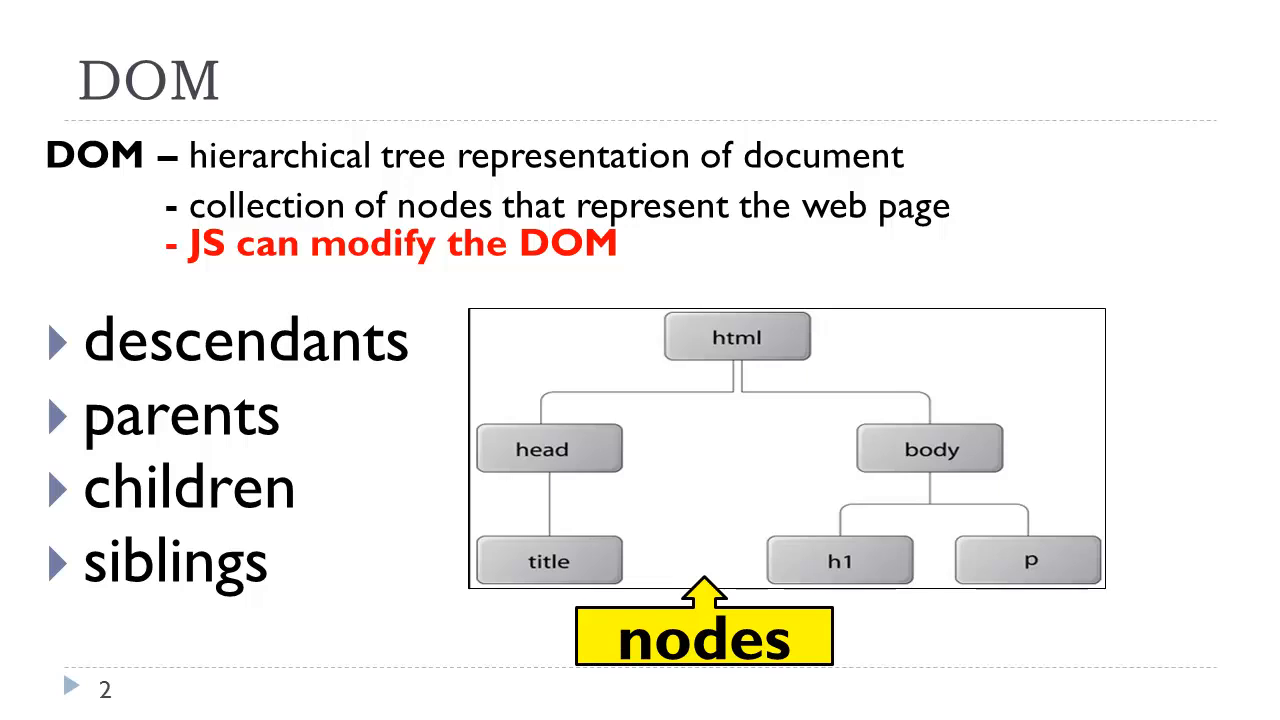
{"action": "key", "text": "Right"}
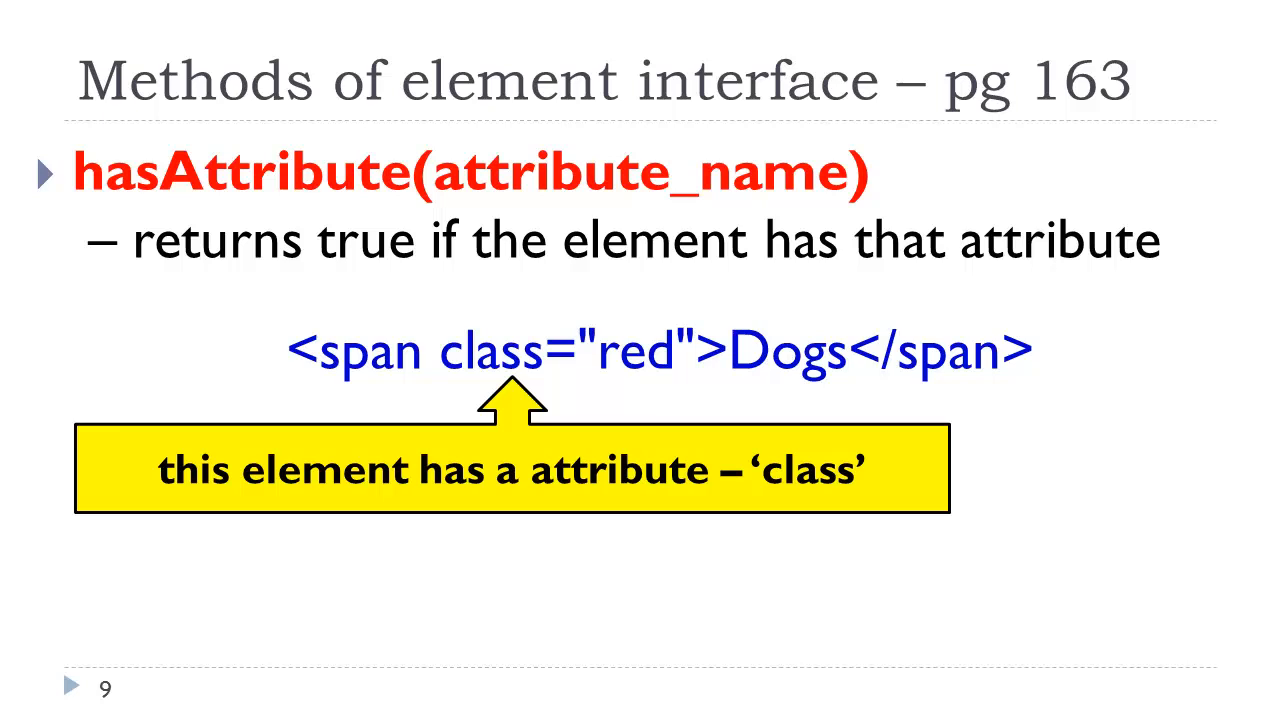
Step: Advance to slide 10 on getAttribute, showing 'red' returned for the span's class
{"action": "key", "text": "Right"}
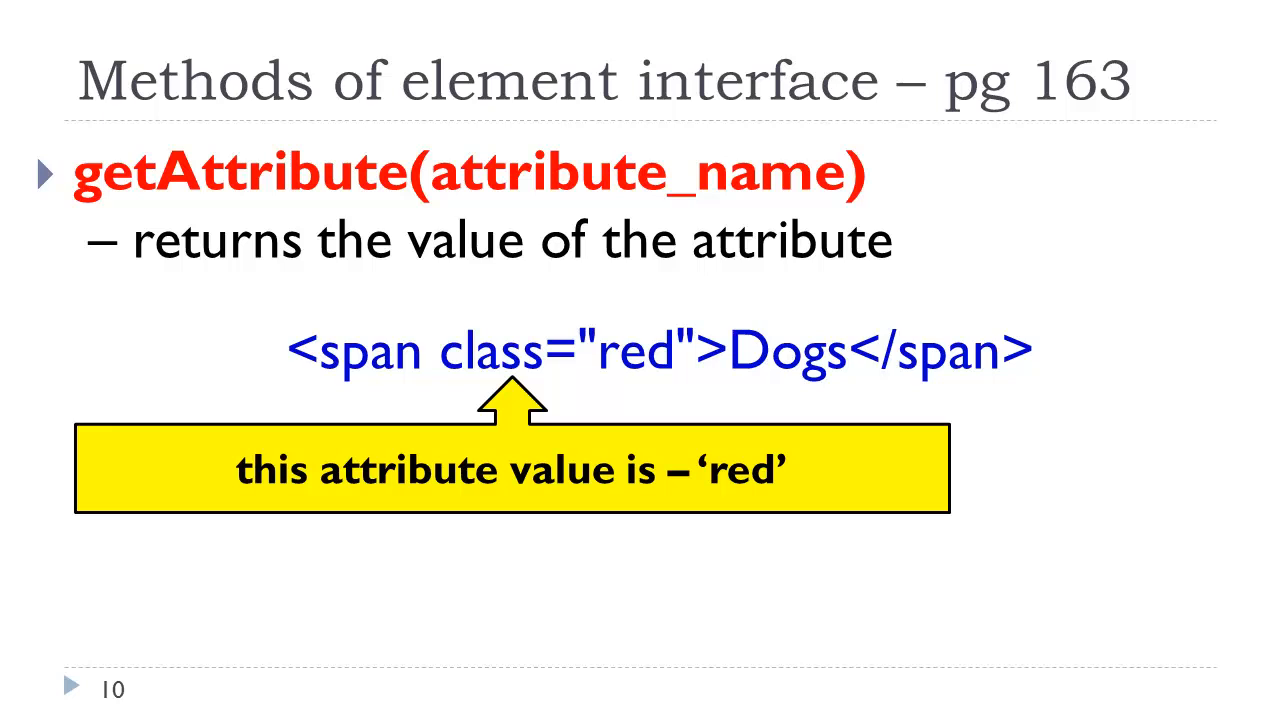
{"action": "key", "text": "Right"}
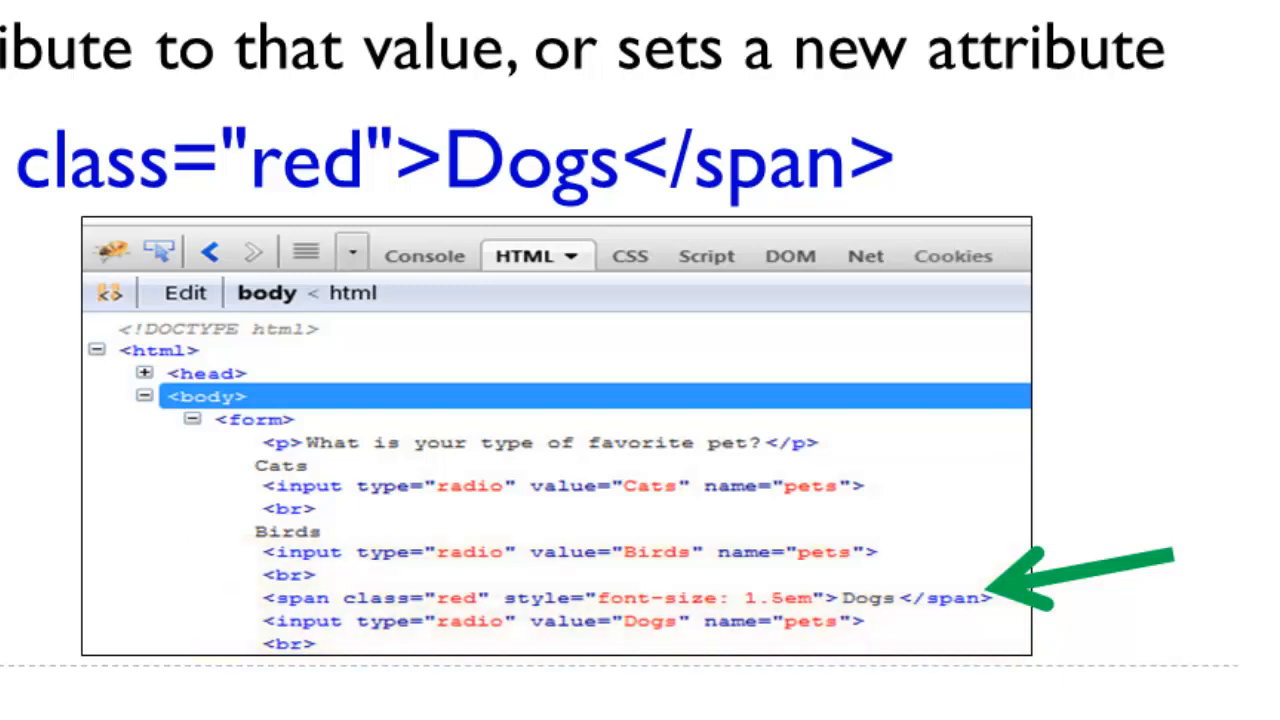
Step: Finish the setAttribute Dogs example and advance to the removeAttribute slide
{"action": "key", "text": "Right"}
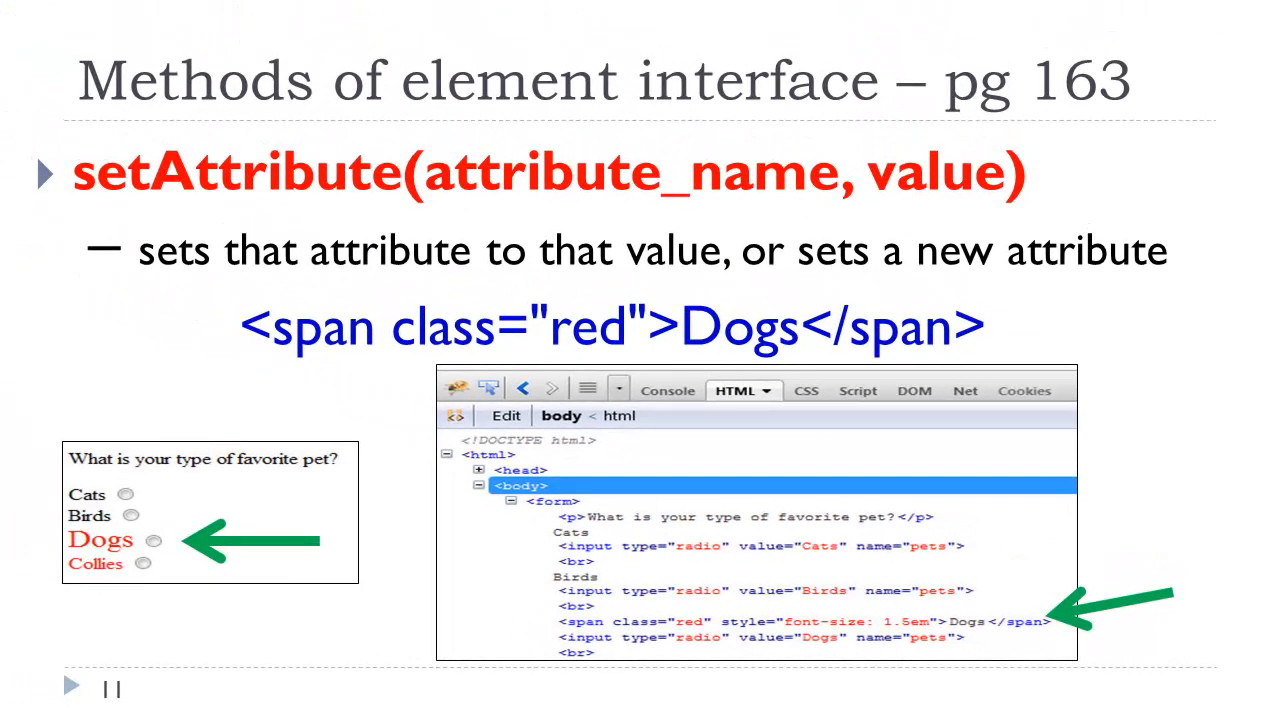
{"action": "key", "text": "Right"}
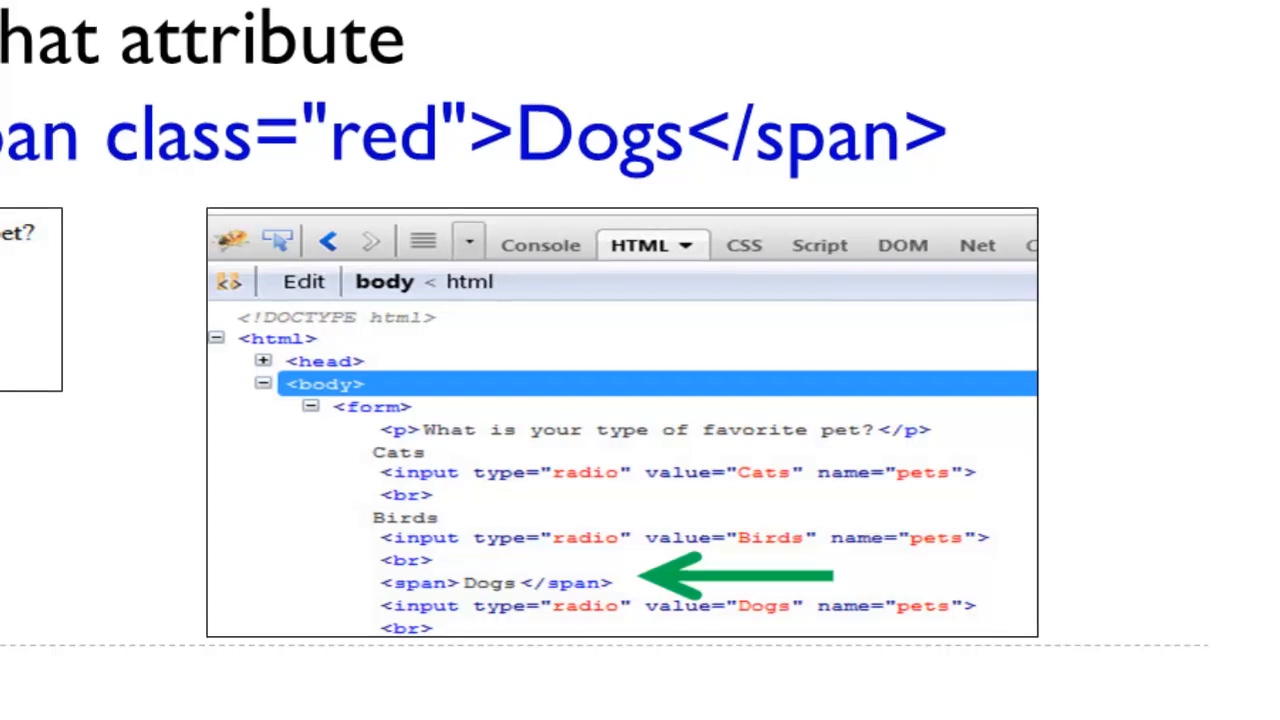
Step: Finish slide 12 on removeAttribute and advance to the createElement code slide
{"action": "key", "text": "Right"}
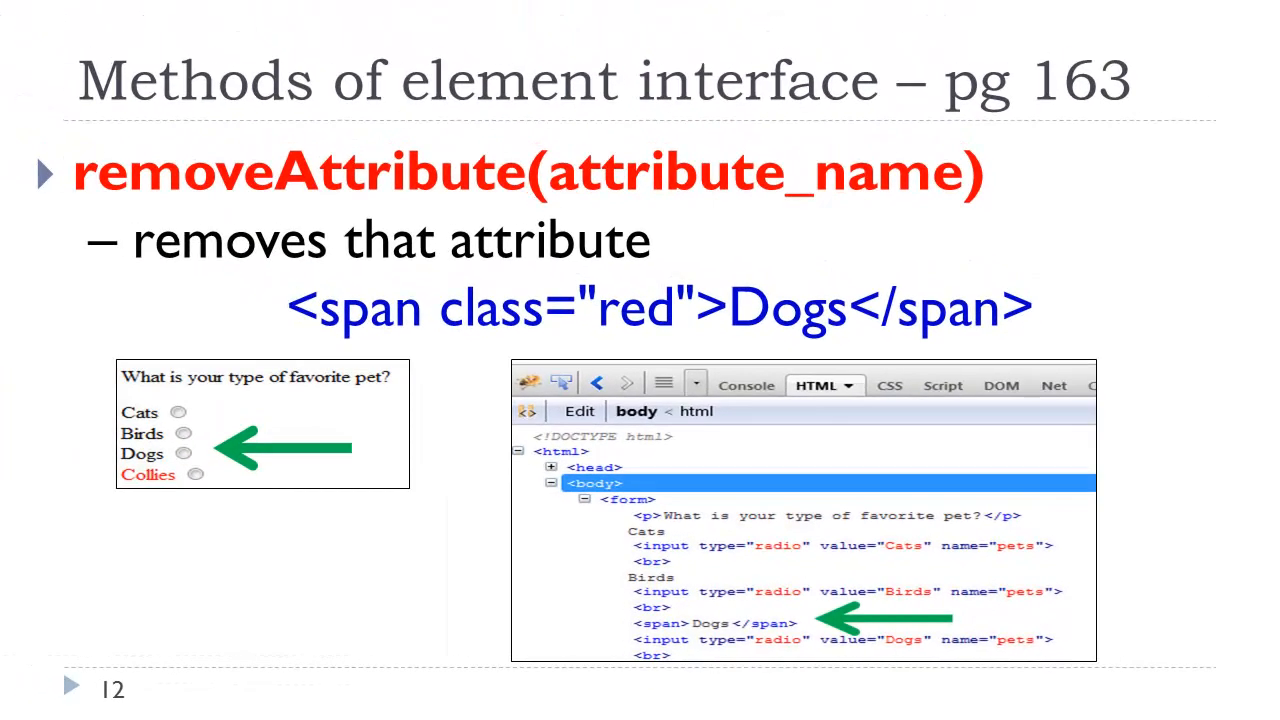
{"action": "key", "text": "Right"}
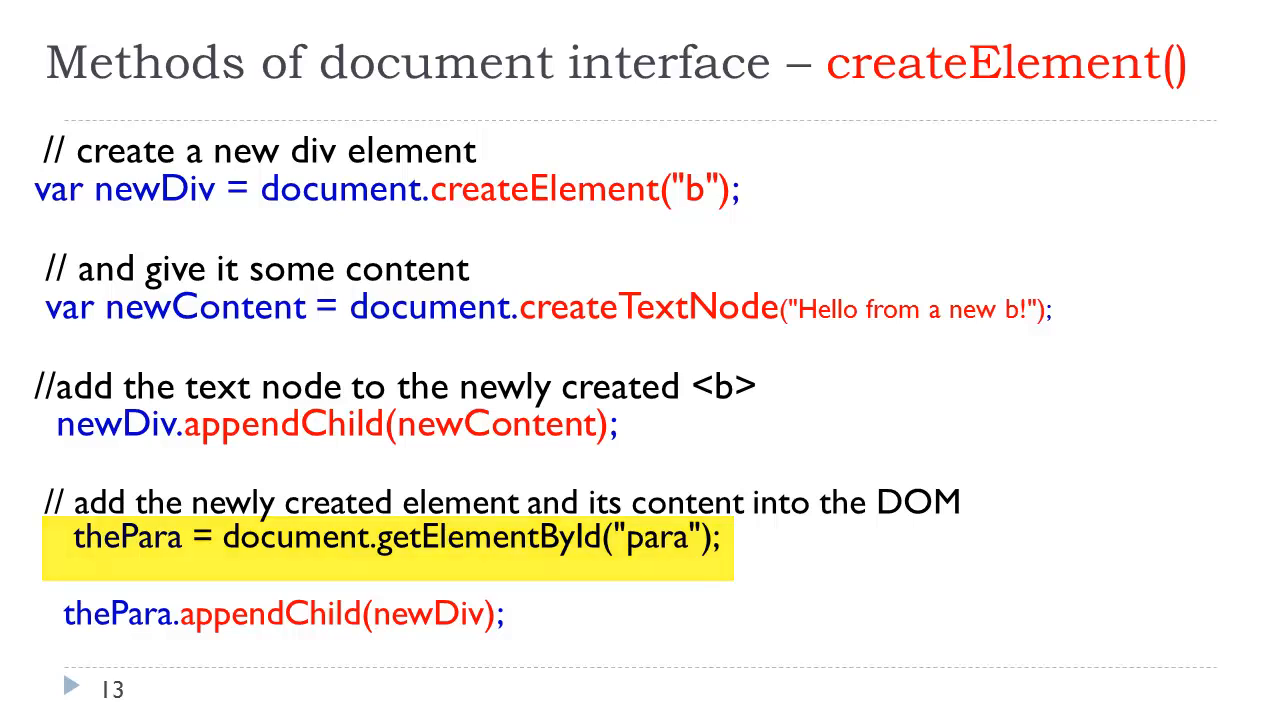
Step: Clear the yellow highlight from the getElementById line on slide 13
{"action": "left_click", "coordinate": [396, 536]}
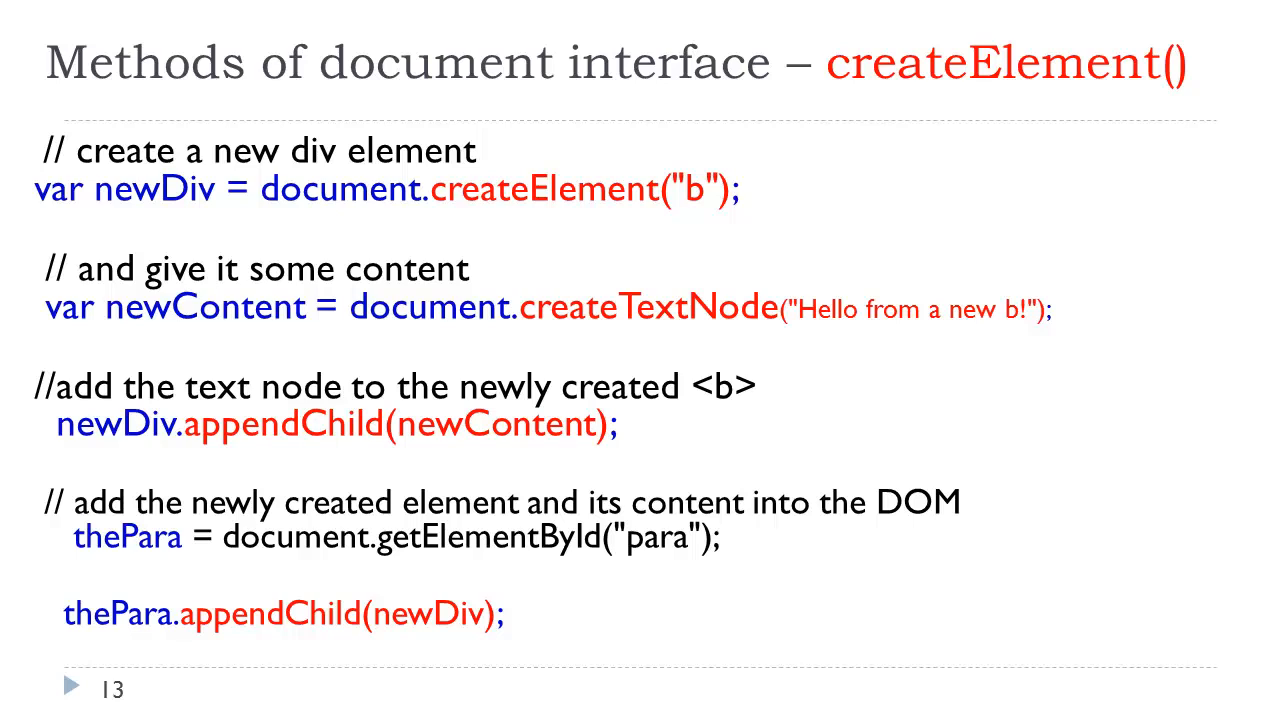
Step: Advance to slide 14 showing 'Hello from a new b!' in the page and DOM tree
{"action": "key", "text": "Right"}
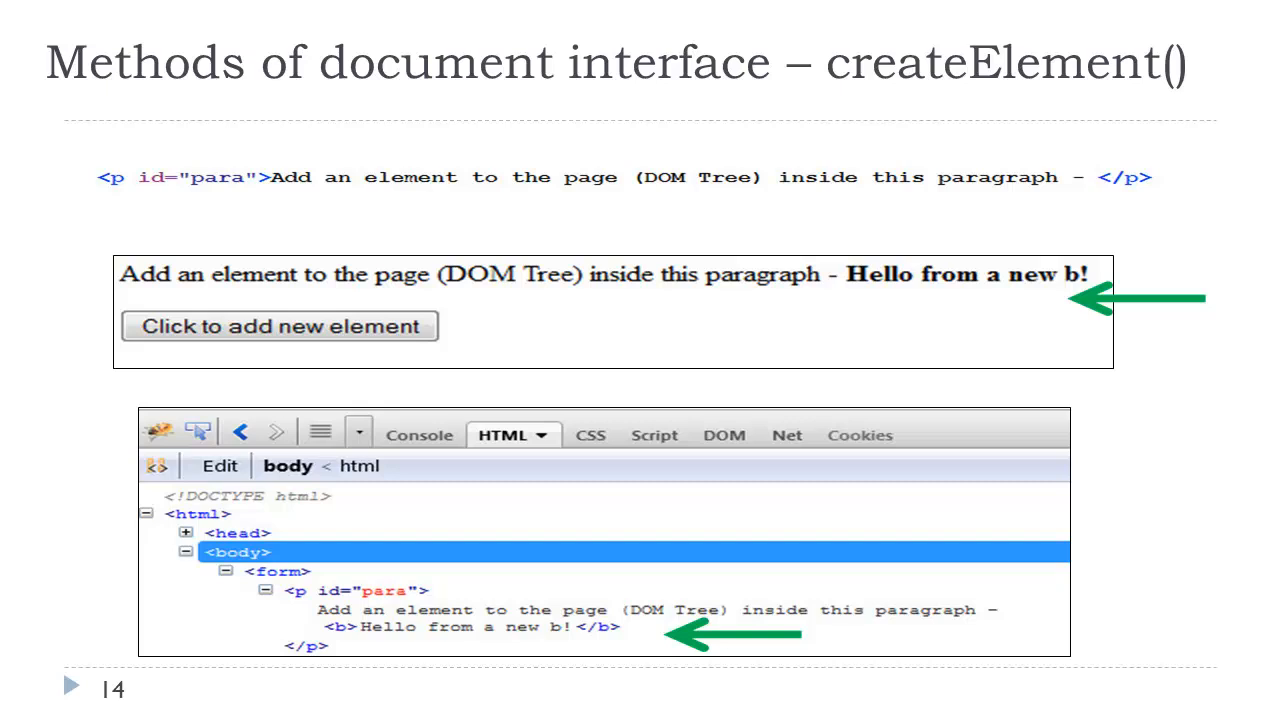